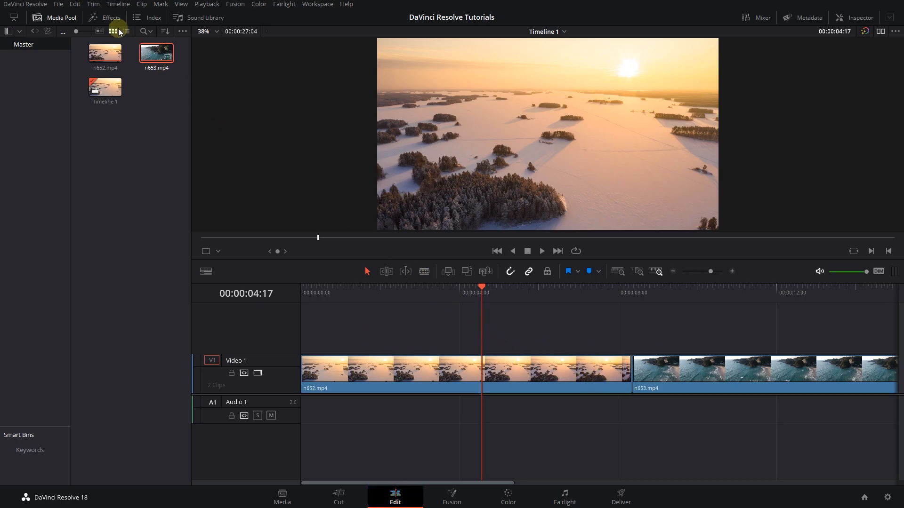
Show the Effects library with the Open FX filter categories expanded
click(103, 17)
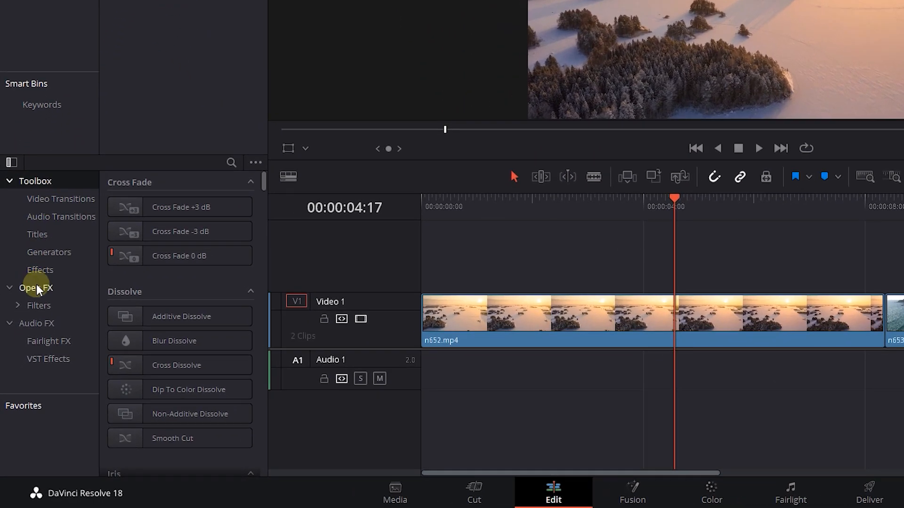
click(29, 288)
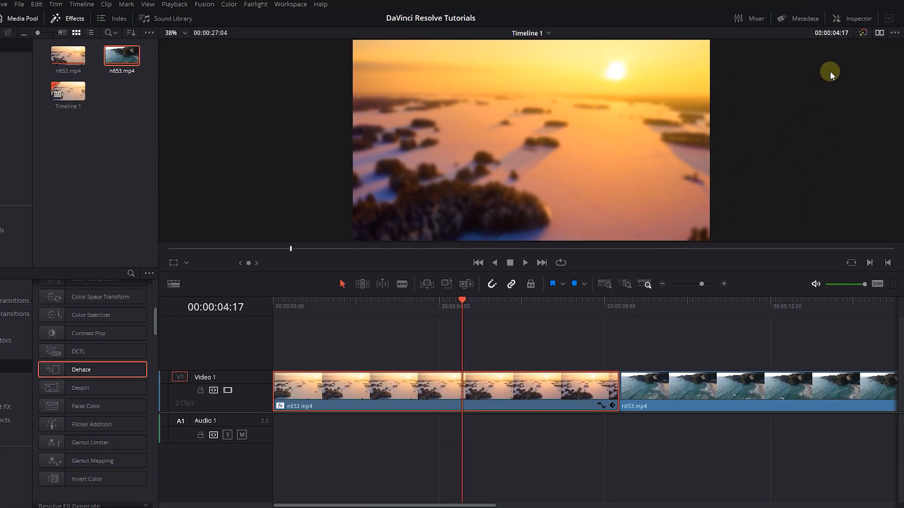
Show n652.mp4's effects in the Inspector with Gaussian Blur collapsed and Dehaze expanded
click(856, 18)
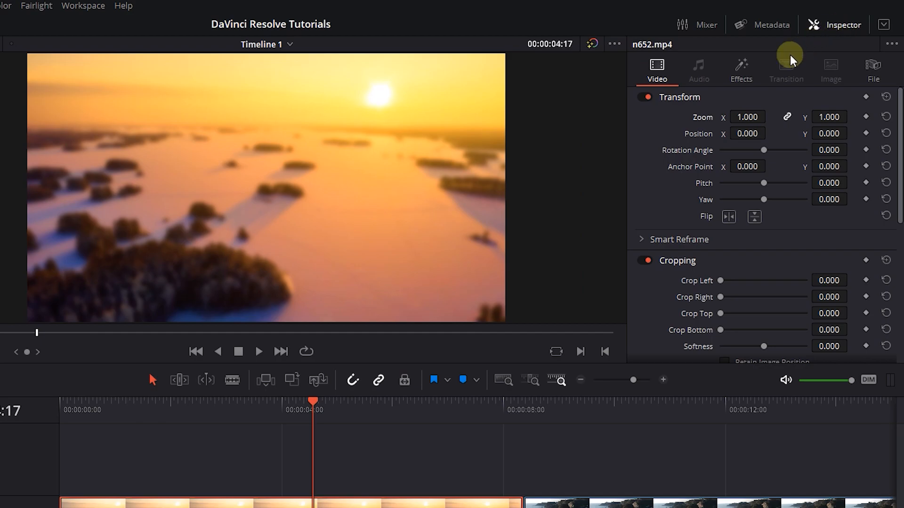
click(741, 66)
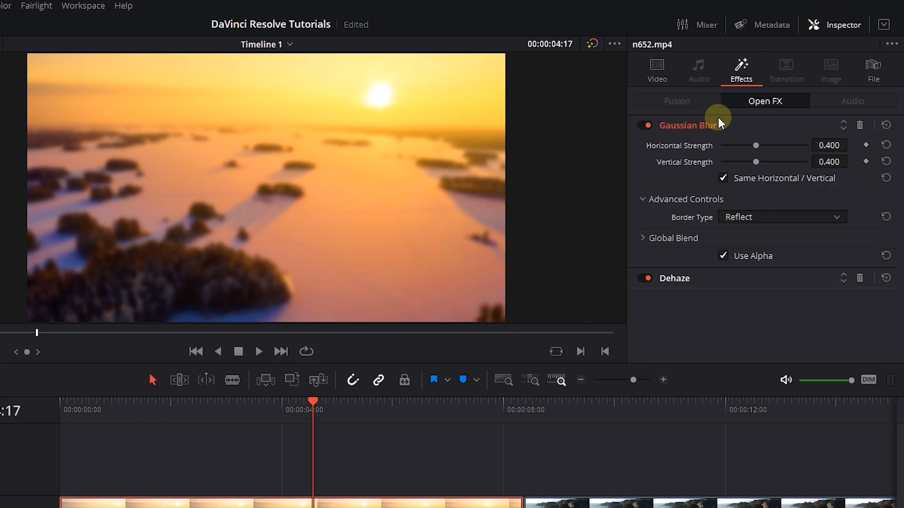
click(687, 125)
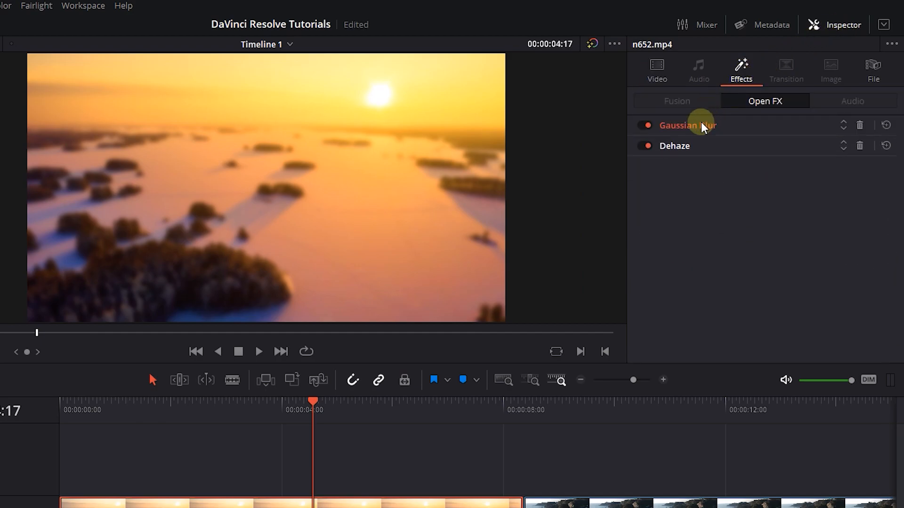
mouse_move(688, 143)
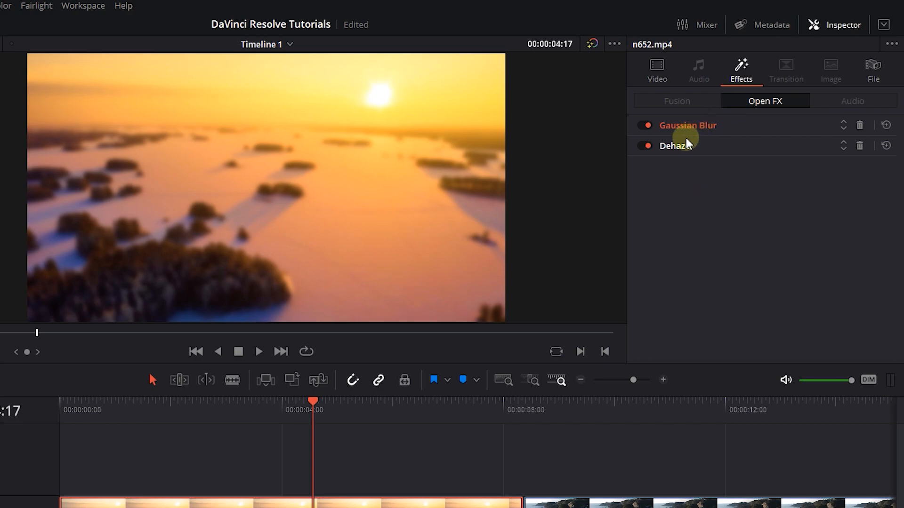
click(678, 146)
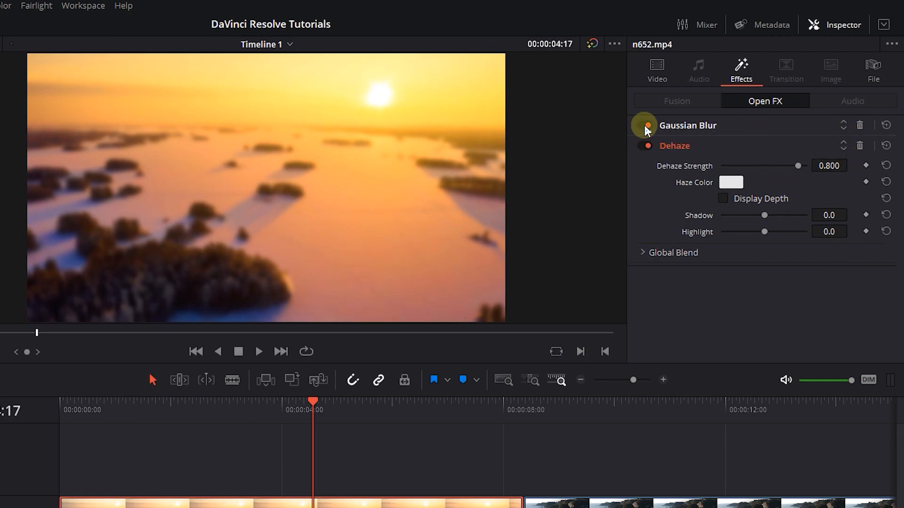
Toggle Gaussian Blur and Dehaze to compare, then adjust the Dehaze strength slider
click(648, 126)
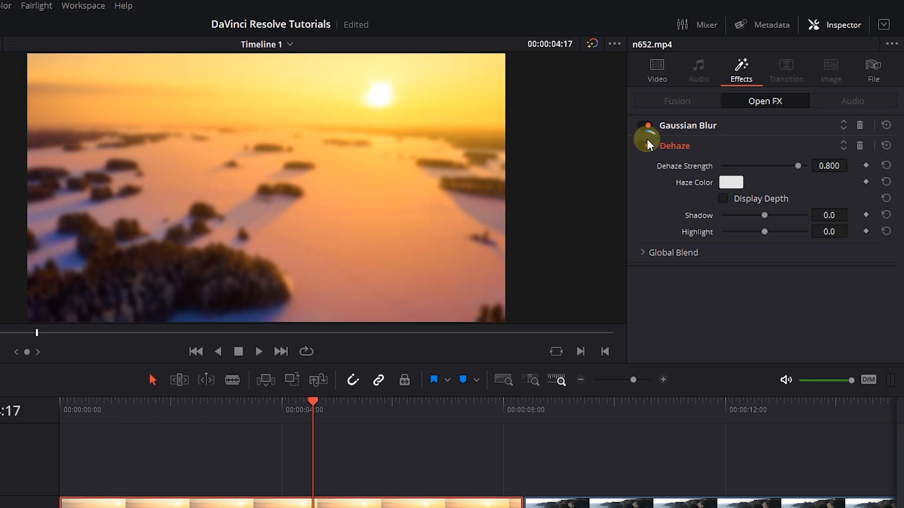
click(644, 125)
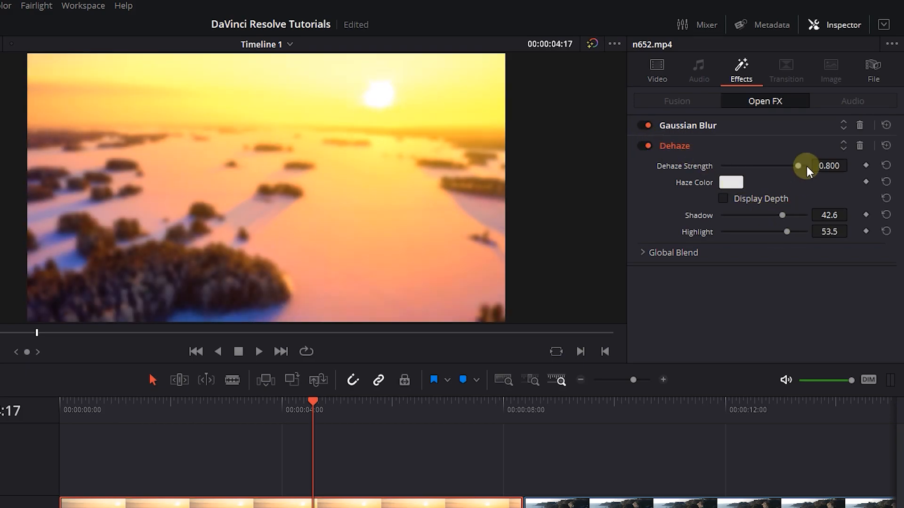
drag(806, 166, 766, 166)
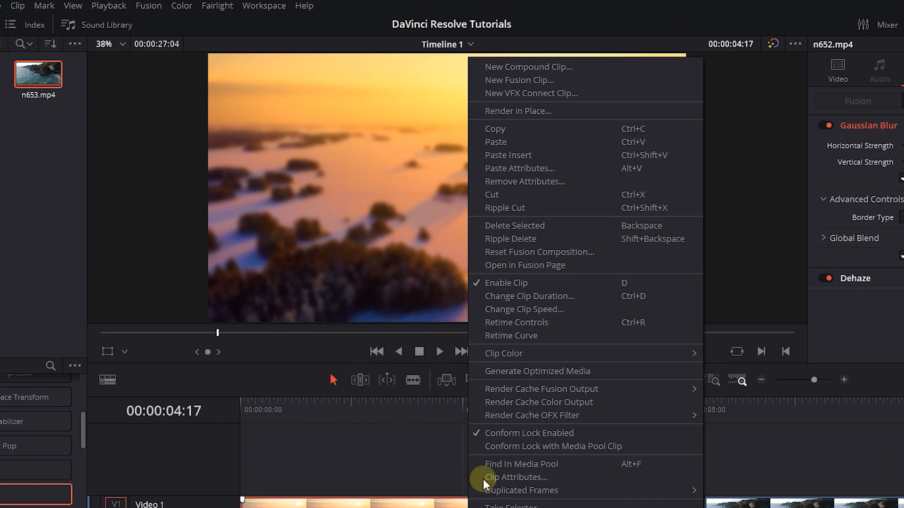
click(524, 181)
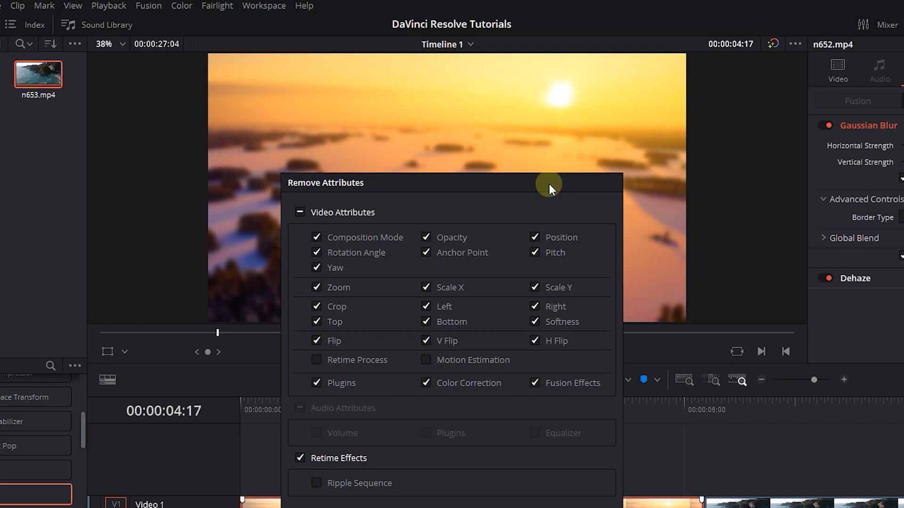
click(299, 213)
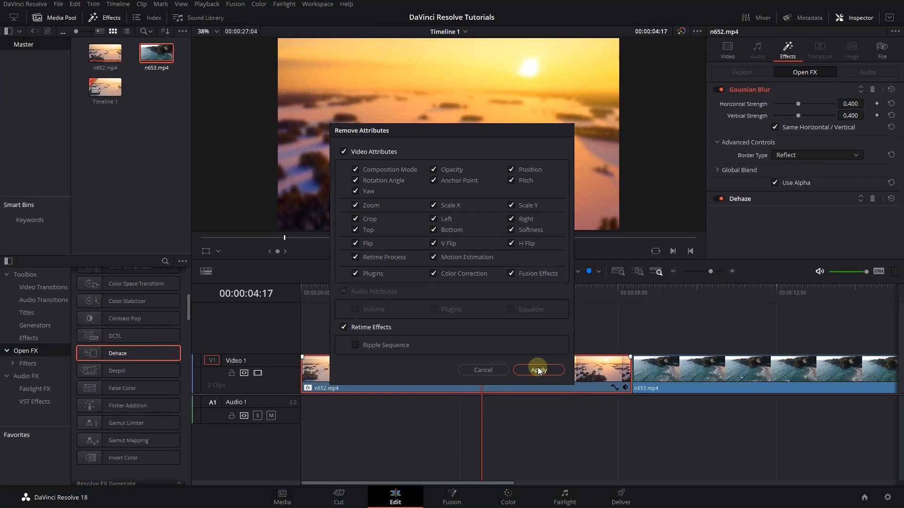
key(ctrl+z)
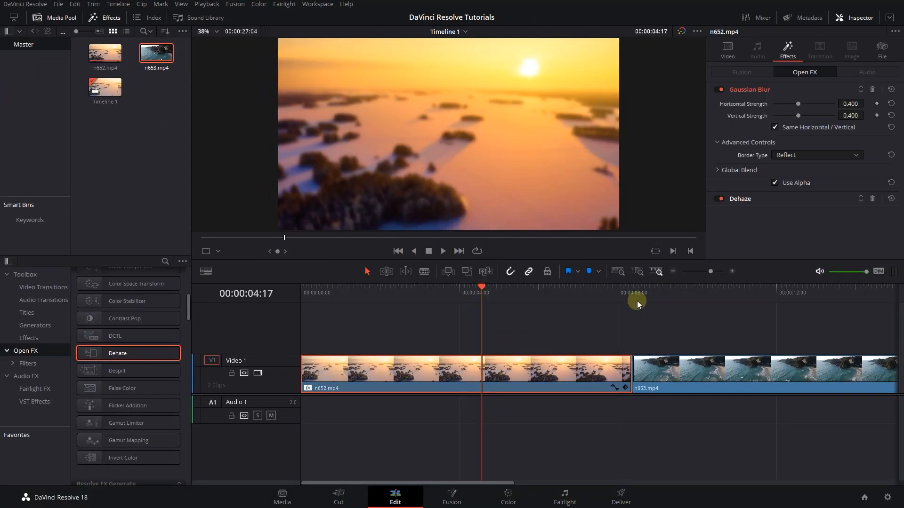
Paste n652.mp4's Gaussian Blur and Dehaze attributes onto n653.mp4 and show its effects
click(669, 289)
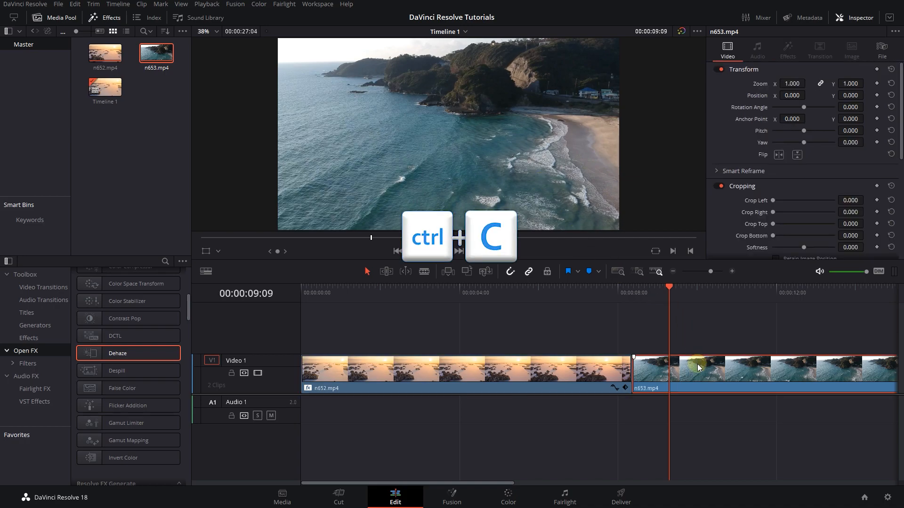
right_click(698, 367)
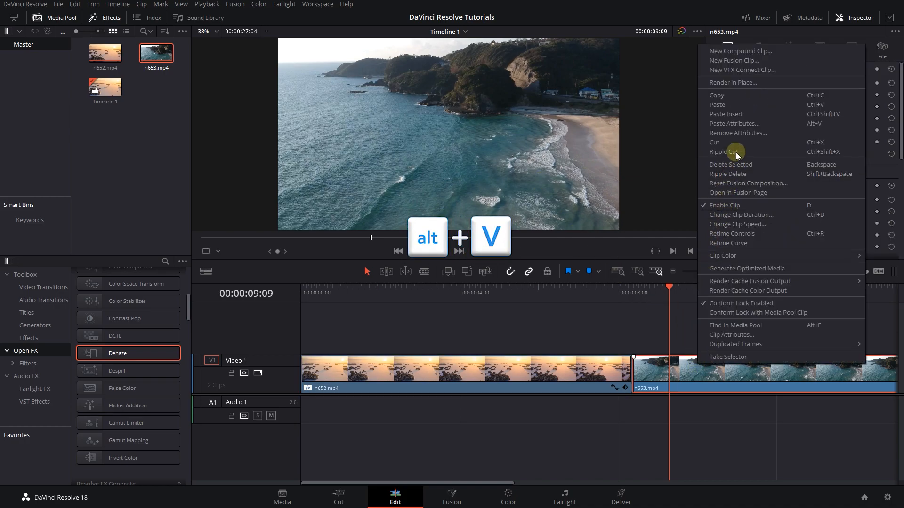
click(734, 124)
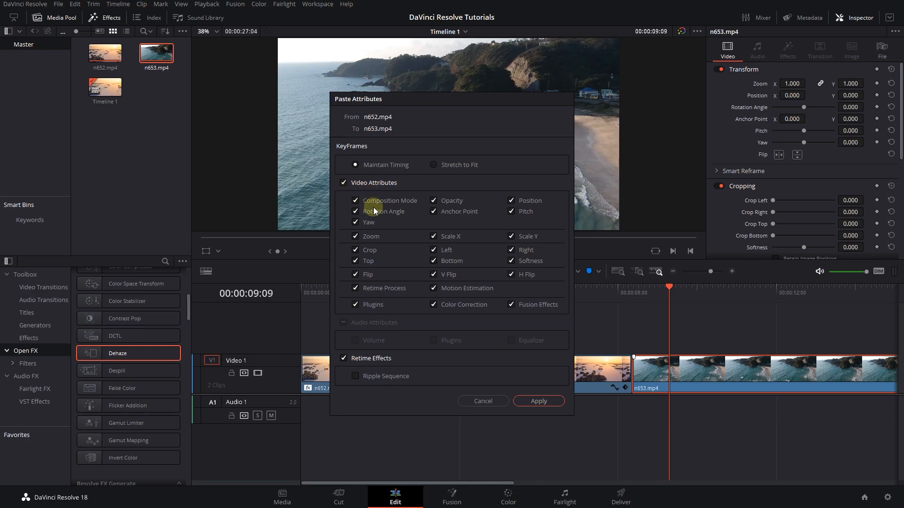
click(539, 401)
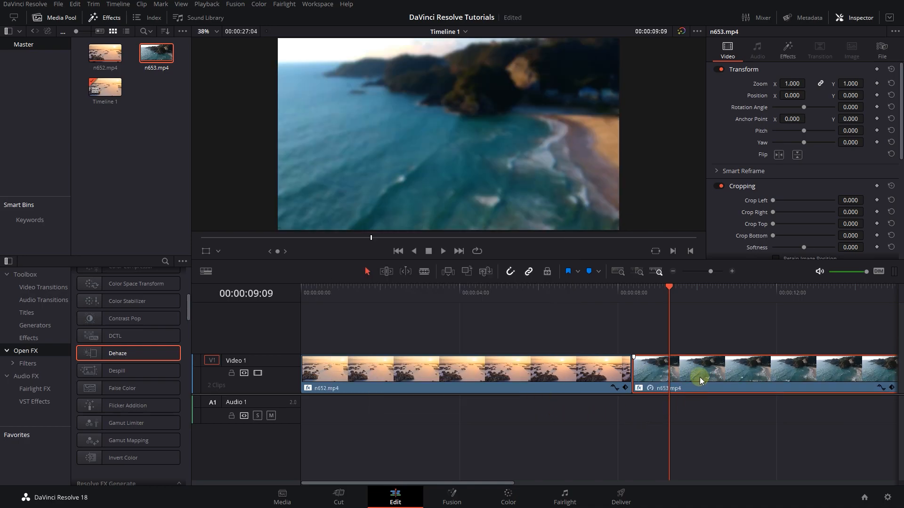
click(788, 46)
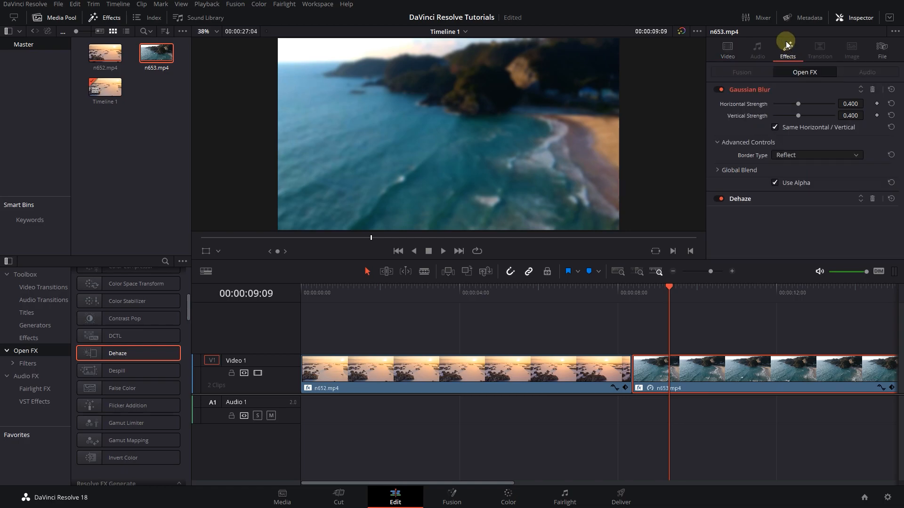
mouse_move(811, 143)
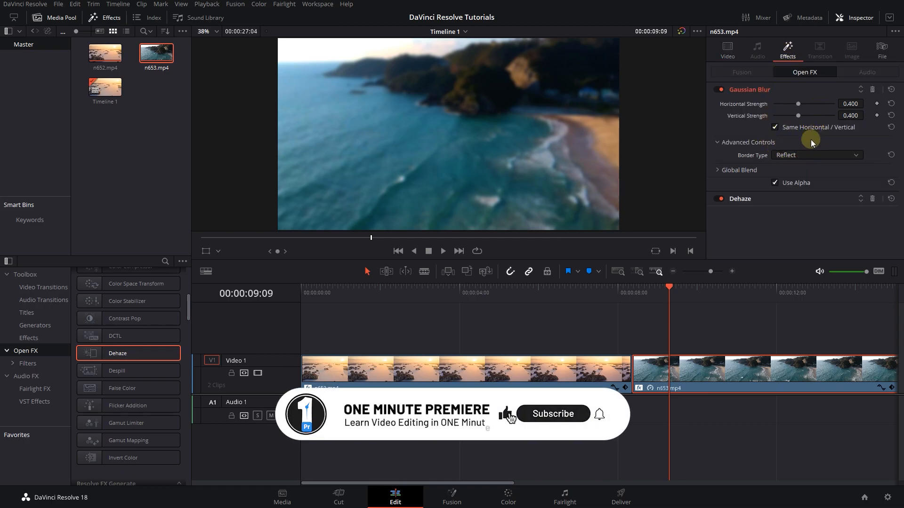
click(553, 414)
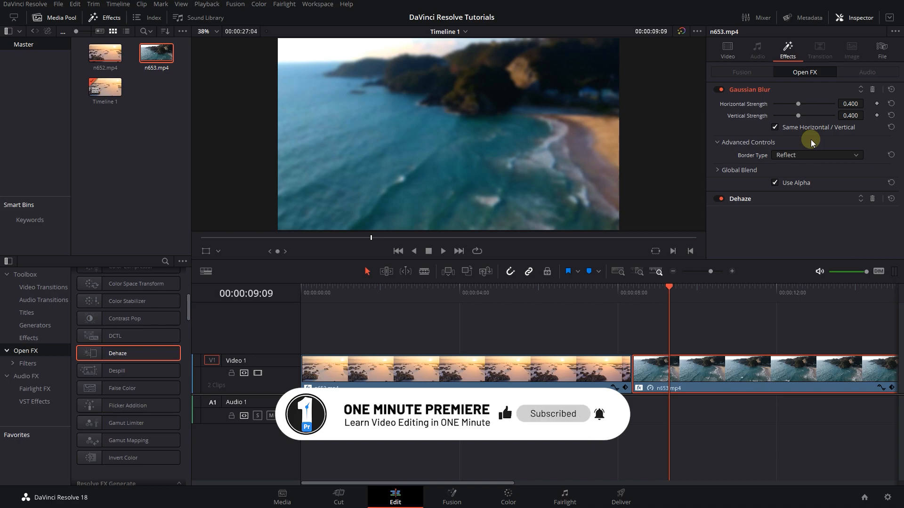